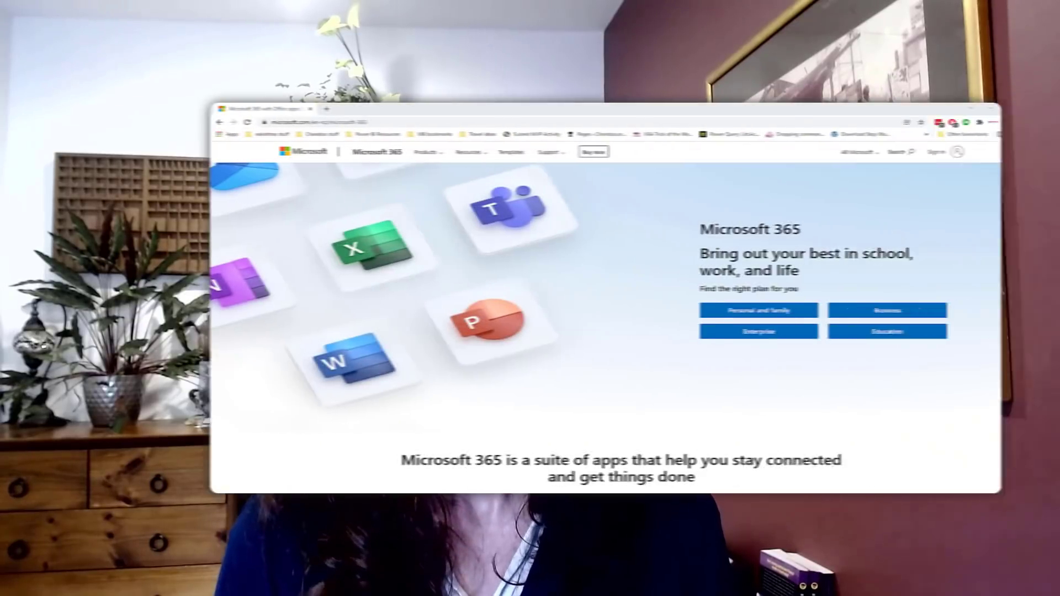
# Scroll to the app list and expand Excel to show its January 2021 Budget preview.
pyautogui.scroll(-3)
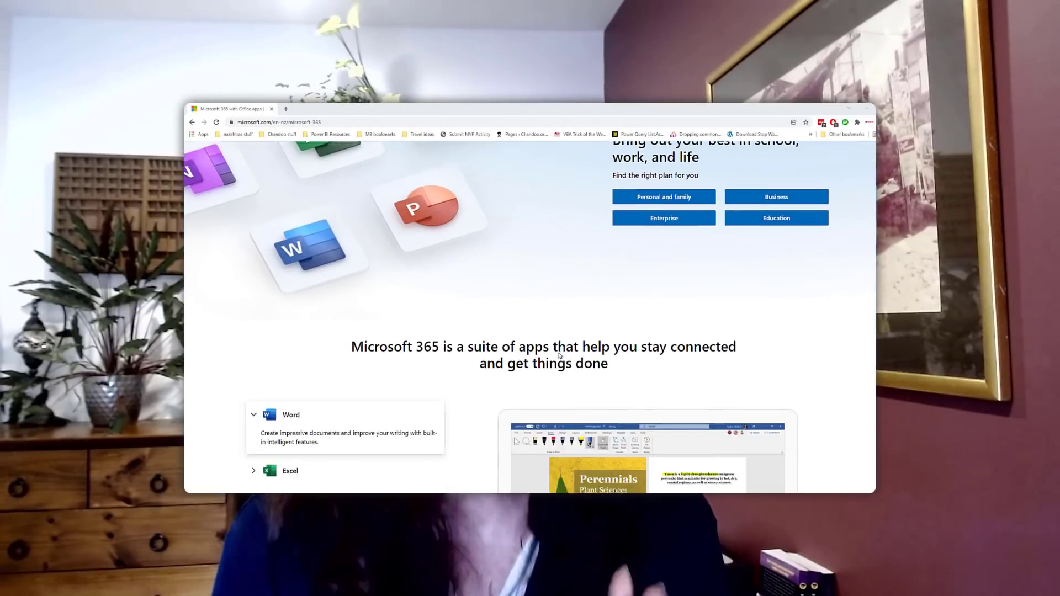
pyautogui.click(290, 331)
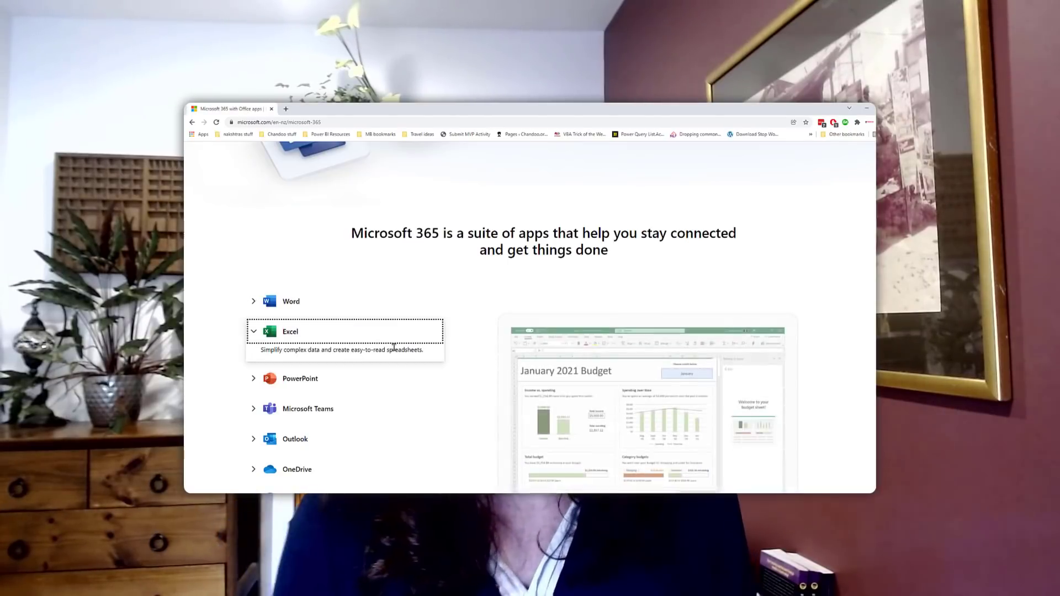